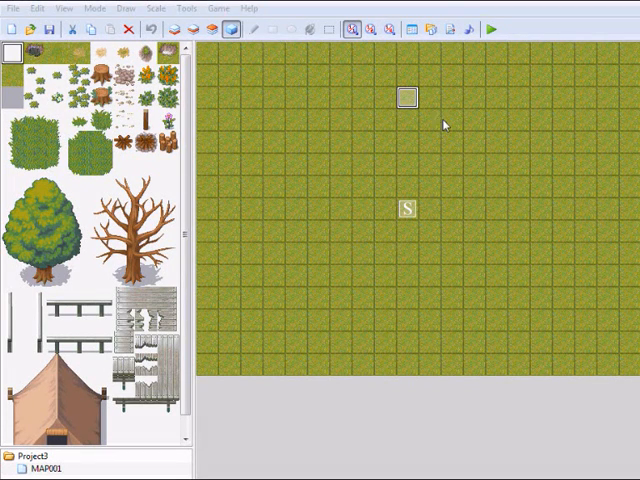
mouse_move(433, 120)
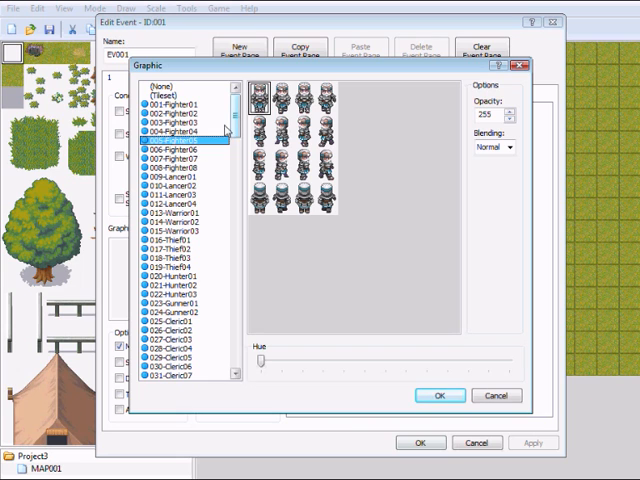
- Give the new NPC event the green-haired character sprite
click(177, 132)
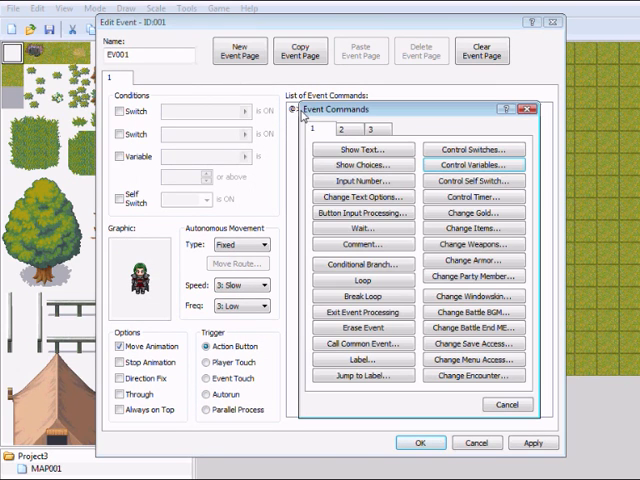
- Add a Show Text command reading 'This is a tutorial' to the NPC event
click(362, 149)
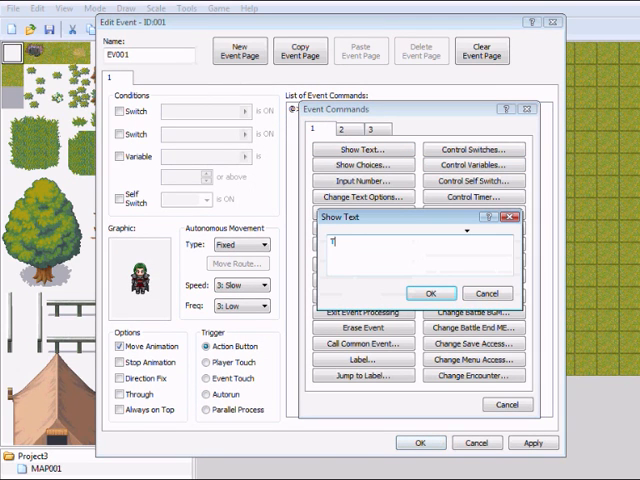
text(This is a)
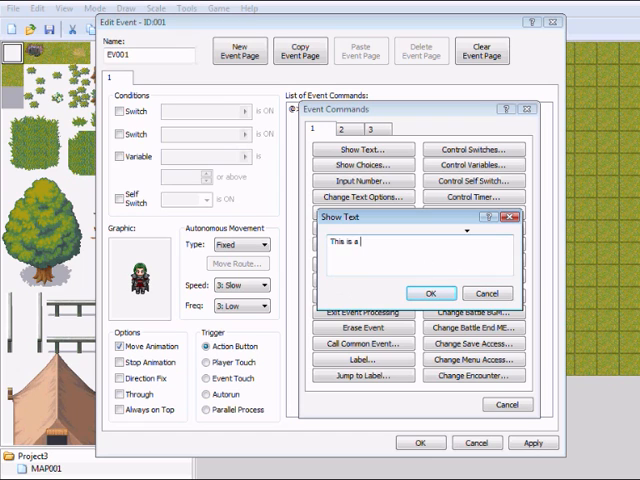
text(tutorial)
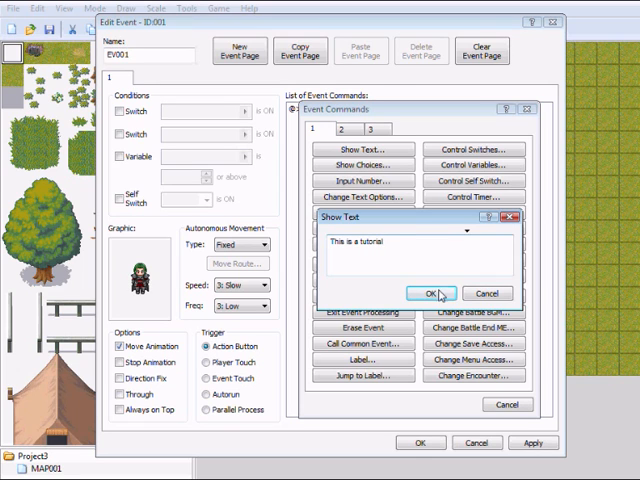
click(429, 293)
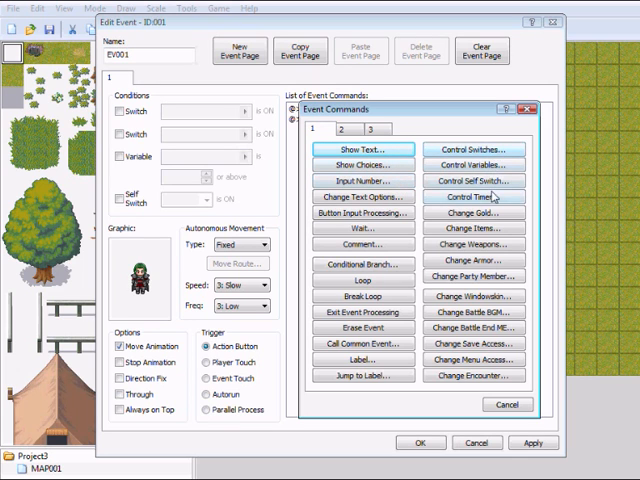
- Add a Control Switches command setting switch 0001 'Some event' to ON
click(471, 180)
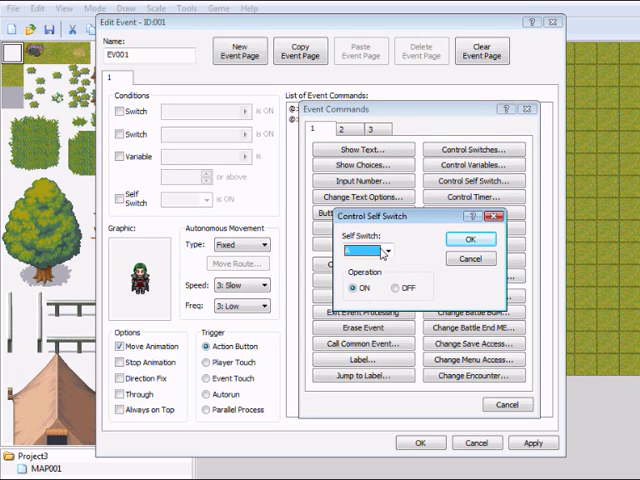
click(384, 250)
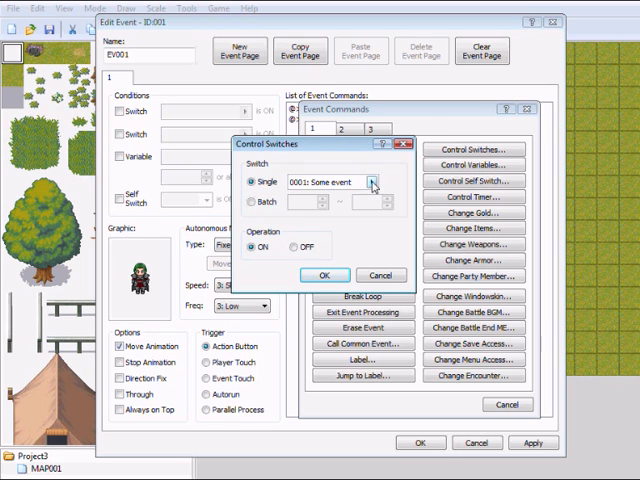
click(378, 183)
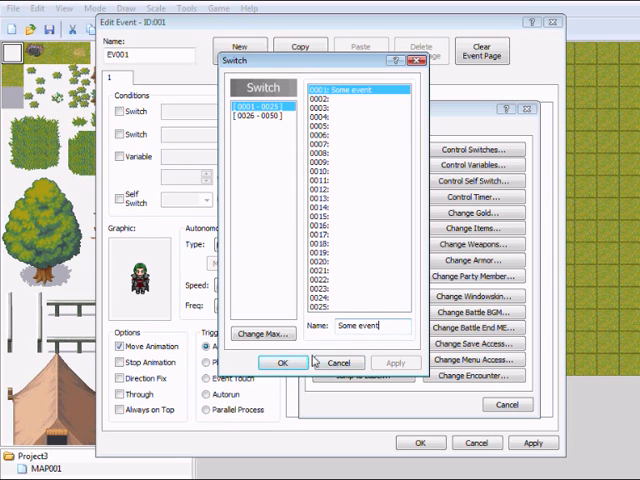
click(284, 362)
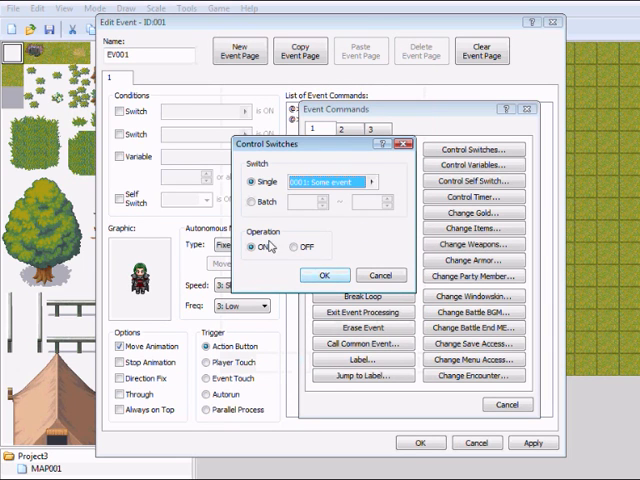
click(322, 275)
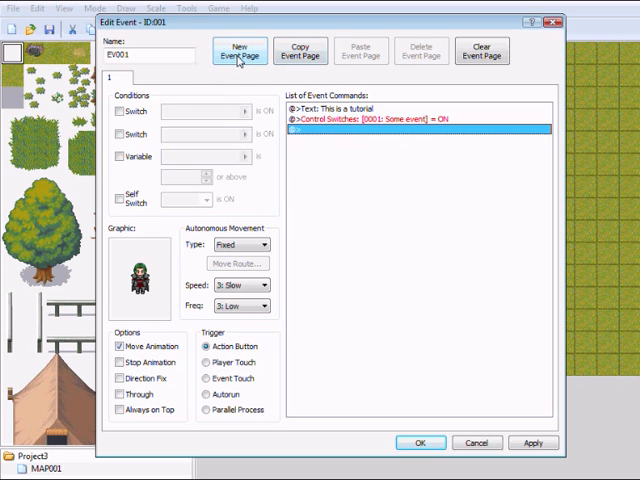
- Create a second event page with the NPC character sprite
click(238, 53)
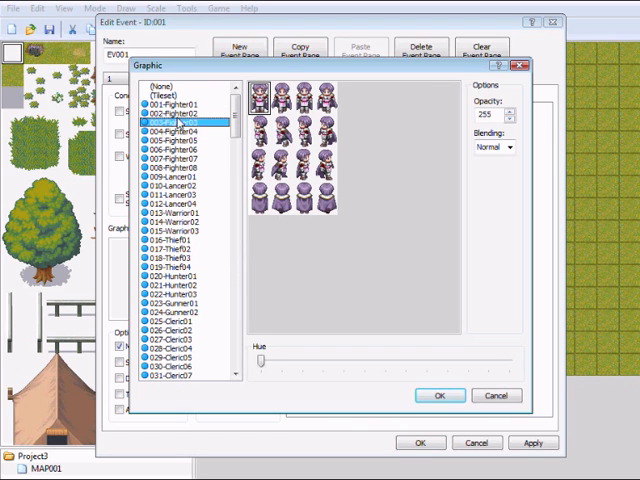
click(175, 132)
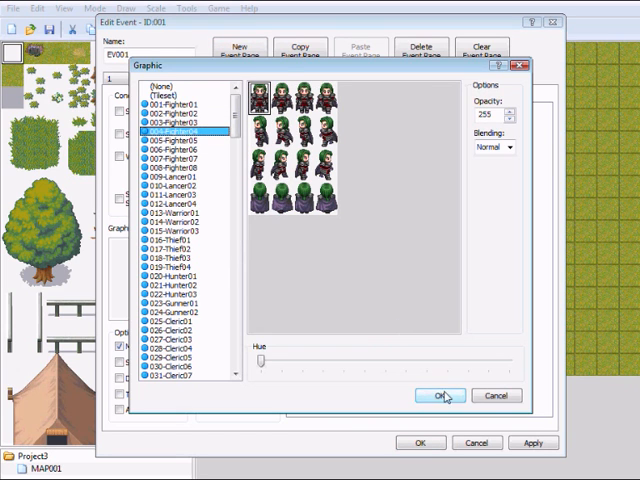
click(436, 395)
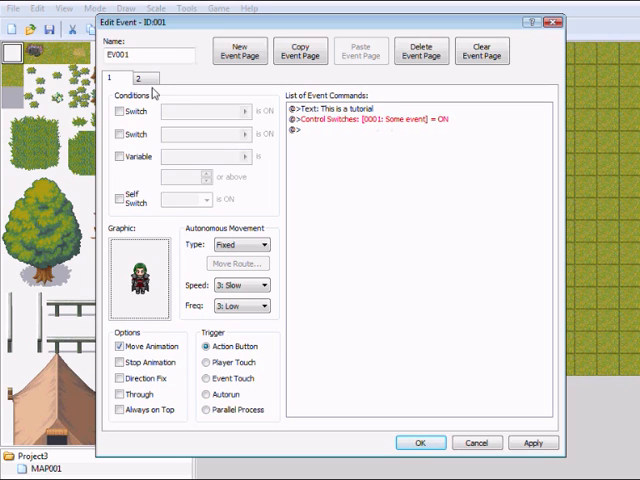
- Make page 2 require switch 0001 and show the message 'Hi.'
click(143, 78)
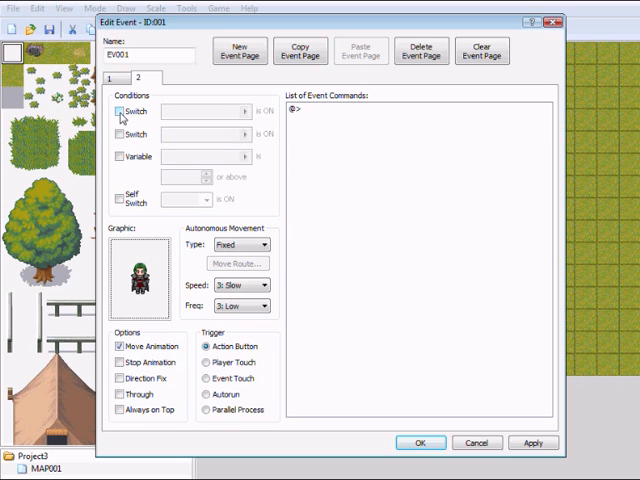
click(121, 111)
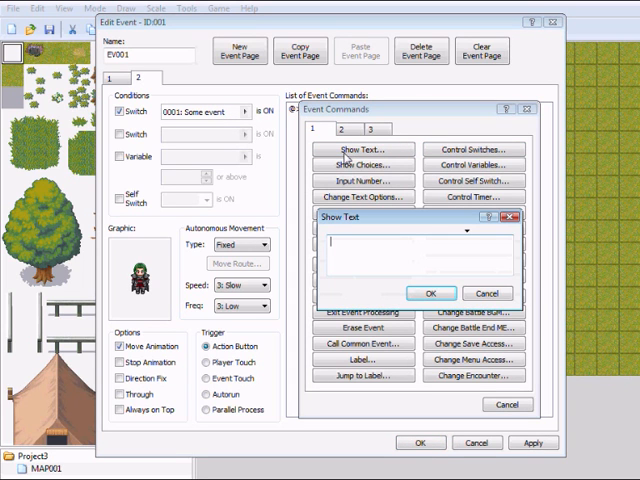
text(Hi)
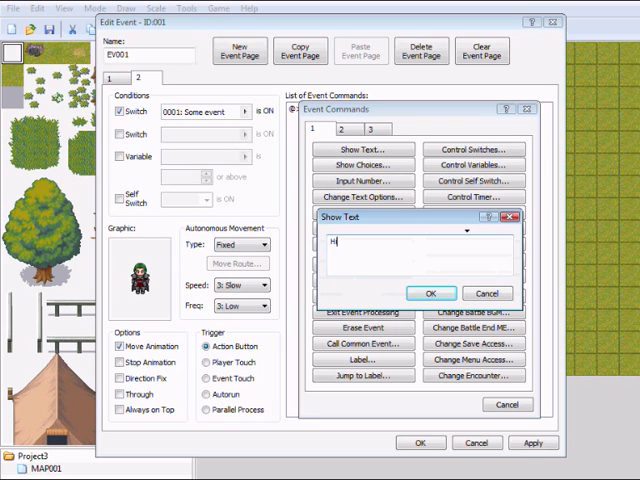
text(i)
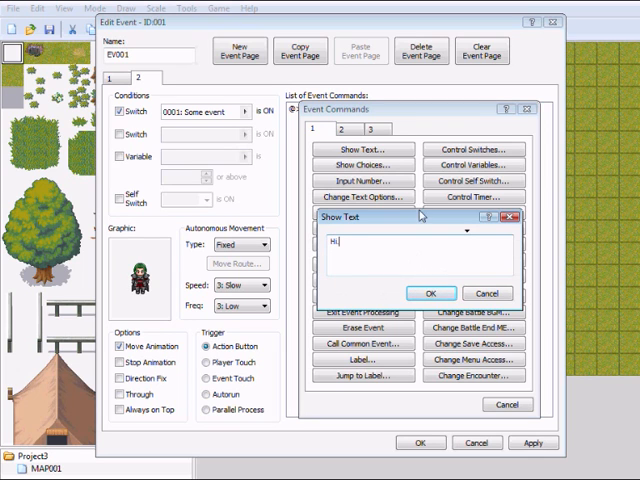
click(430, 293)
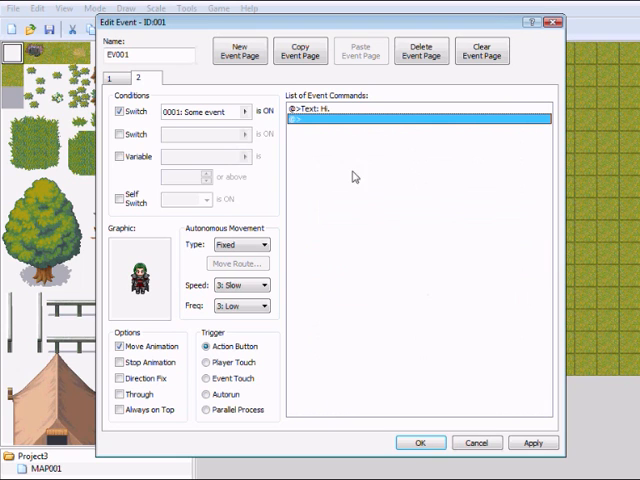
mouse_move(397, 219)
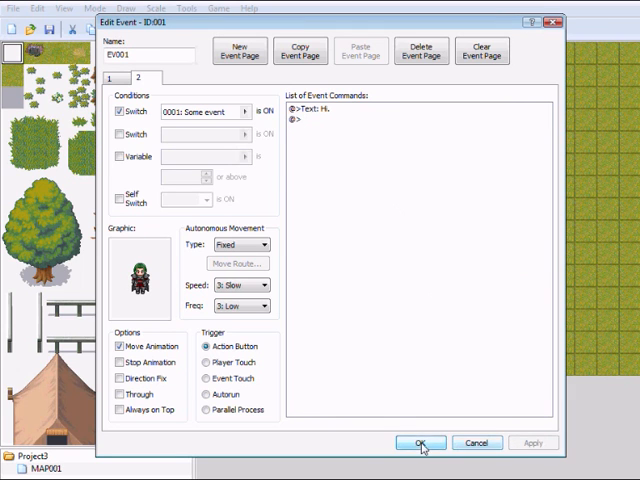
- Confirm the NPC event onto the map, then reopen it for editing
click(420, 443)
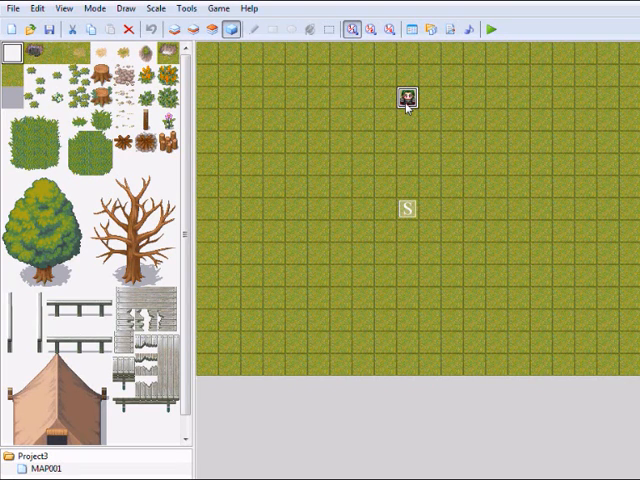
double_click(408, 97)
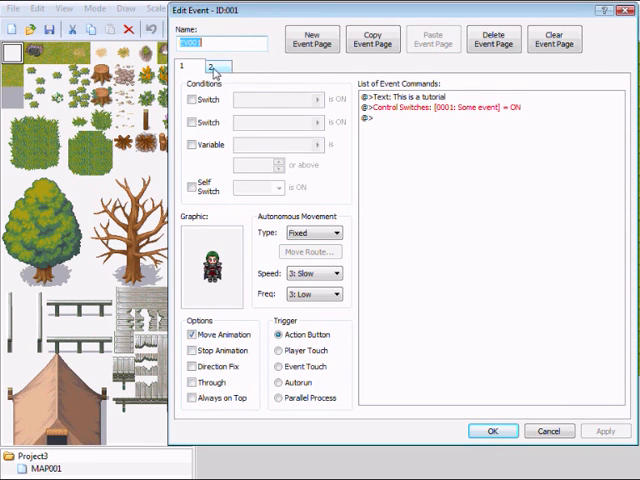
mouse_move(251, 72)
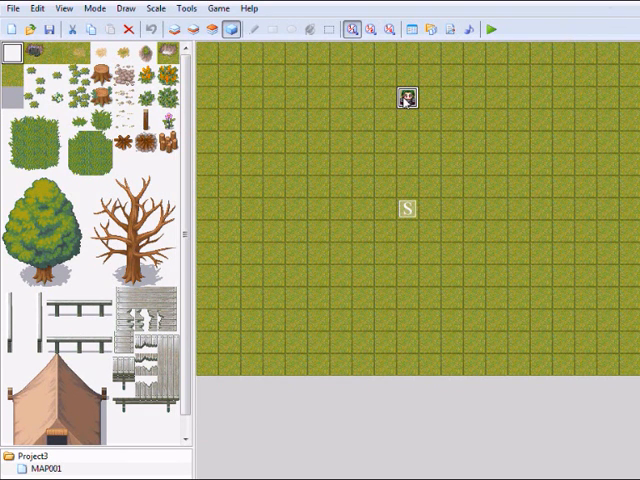
double_click(408, 96)
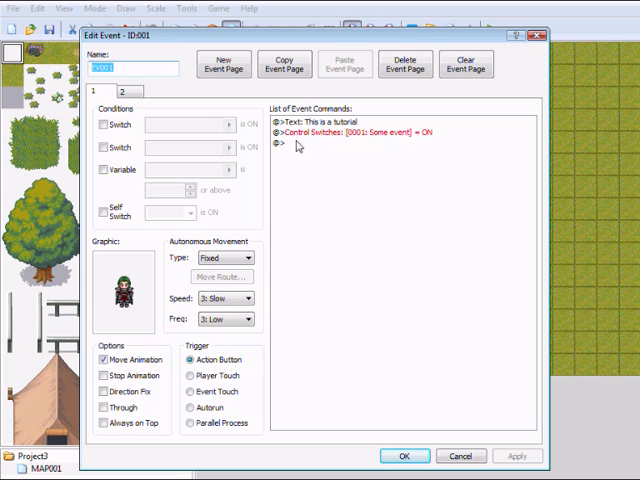
- Name switch 0002 'Save disabled' and turn it ON after page 2's 'Hi.' message
click(224, 63)
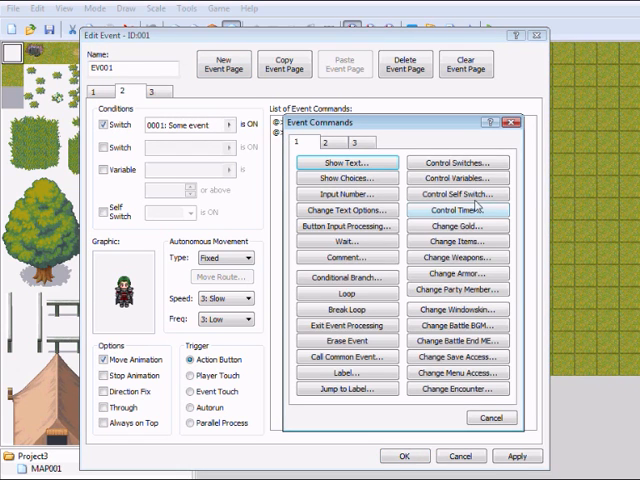
click(455, 162)
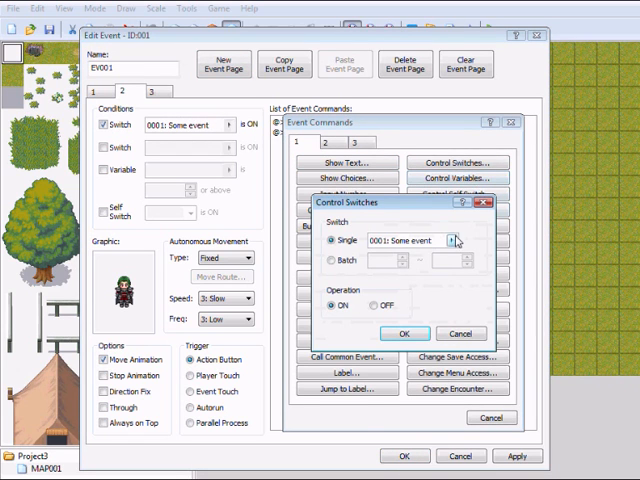
click(457, 240)
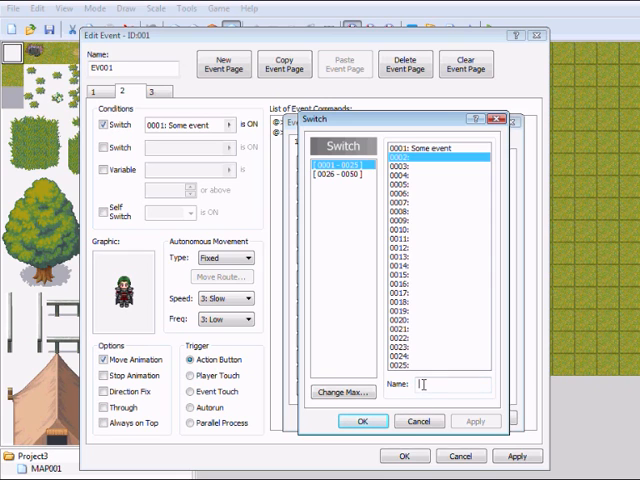
text(Save di)
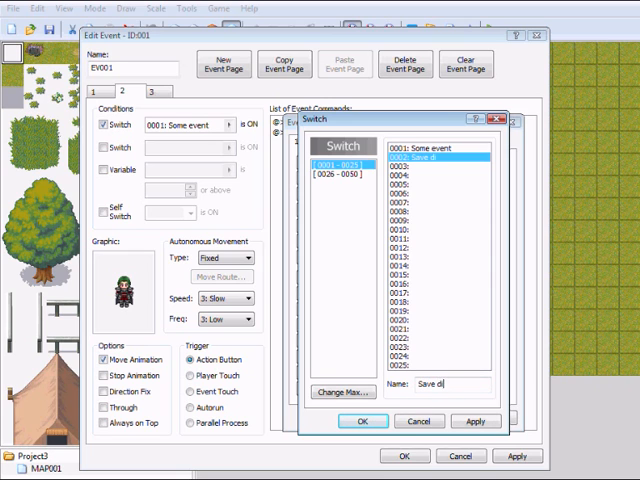
text(sabled)
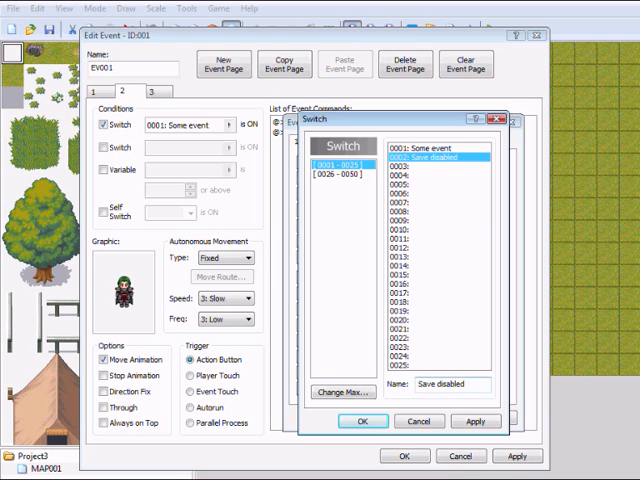
click(362, 420)
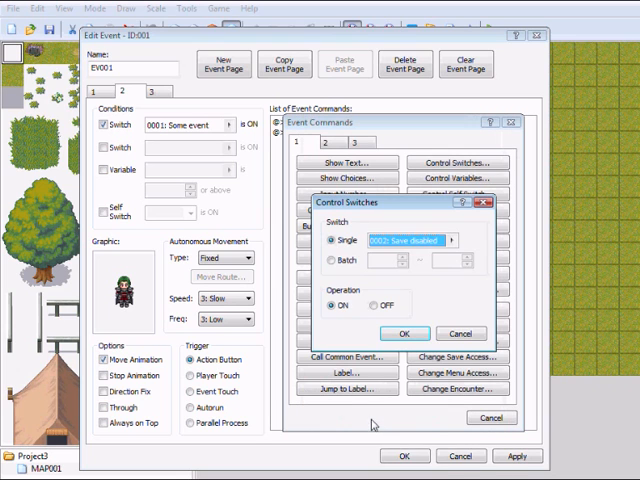
click(404, 333)
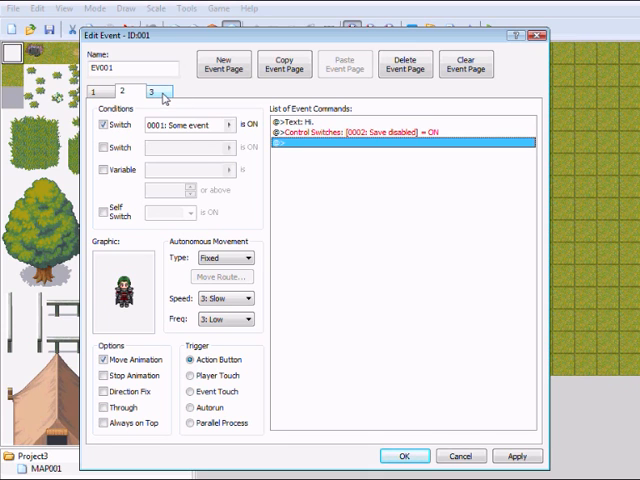
- Give page 3 the green-haired fighter sprite and disable save access
click(159, 90)
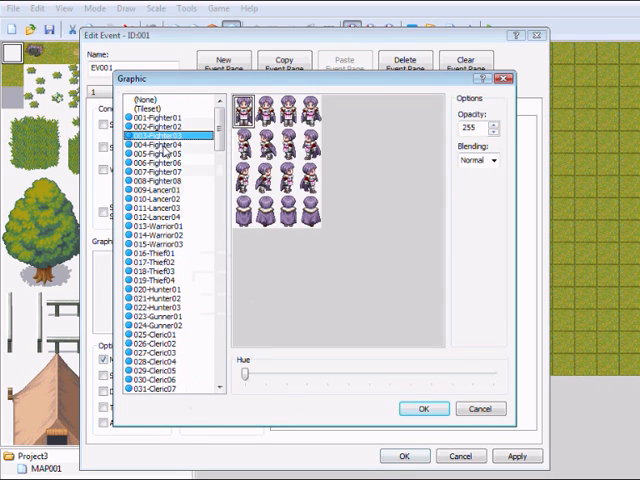
click(153, 155)
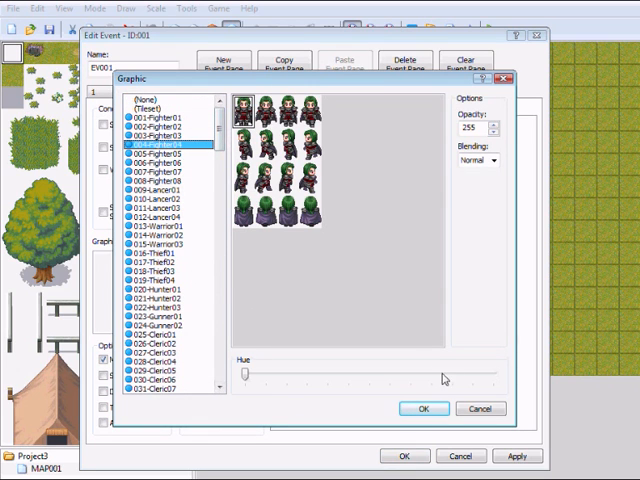
click(423, 408)
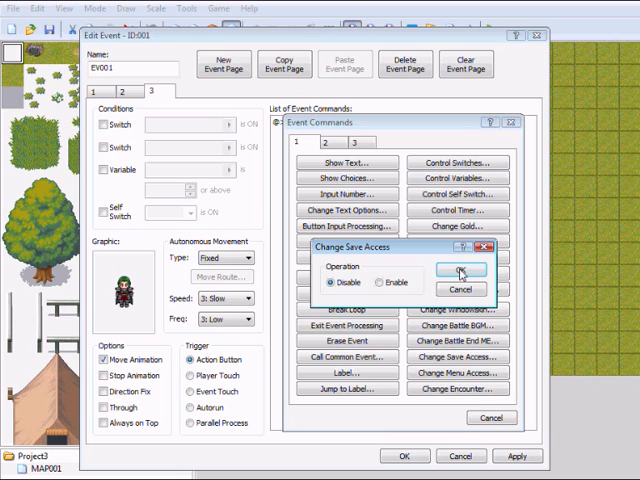
click(461, 272)
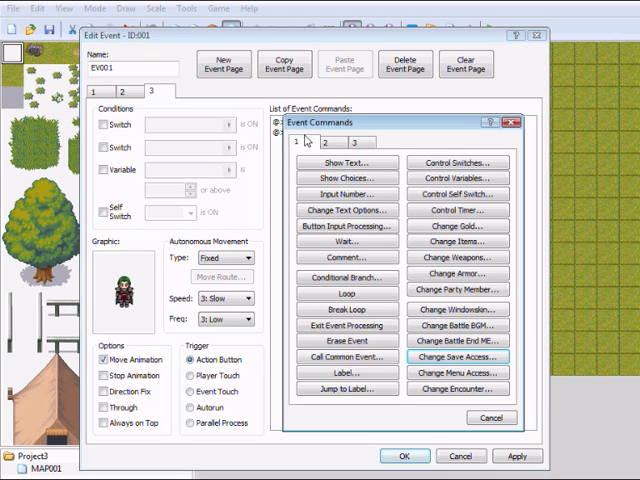
- Add the message 'You must pay me 50g to let you save' and start a chest event
click(344, 162)
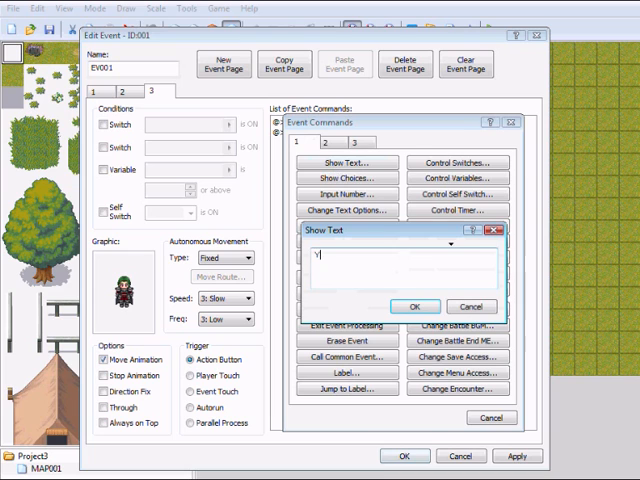
text(ou must)
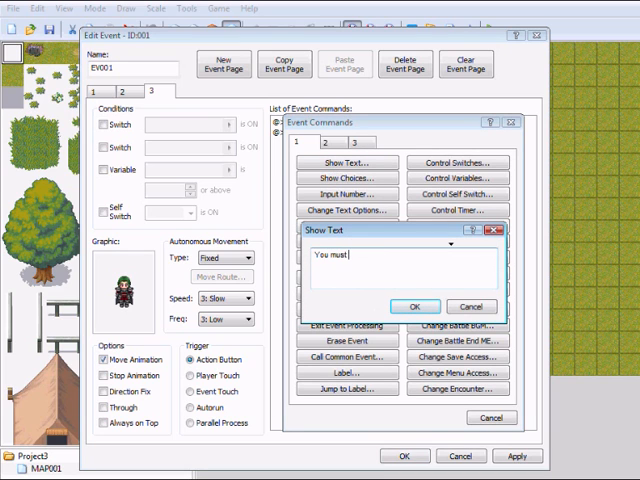
text(pay me 5)
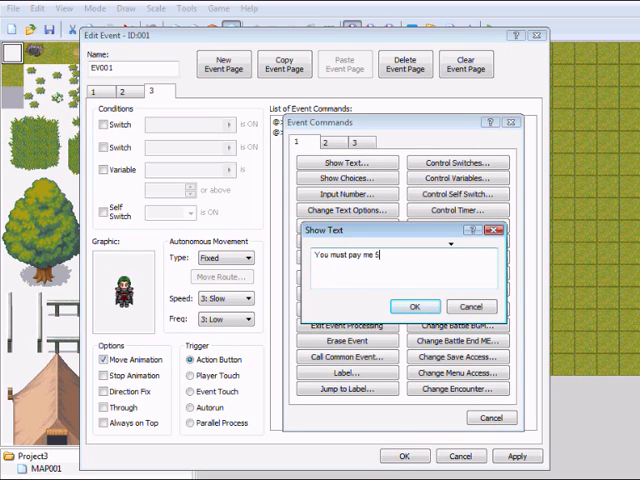
text(0g)
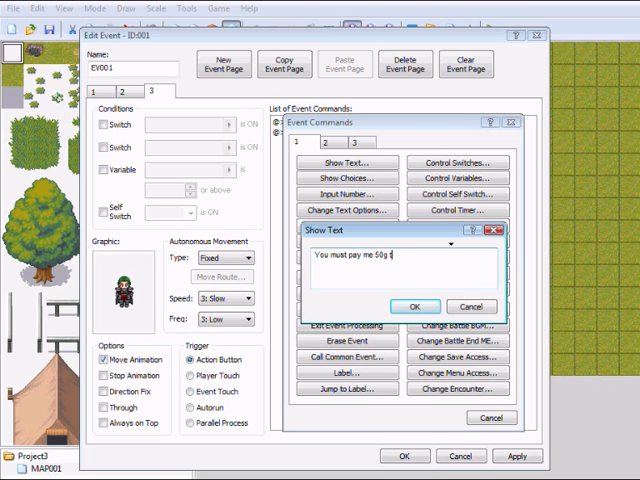
text(to let y)
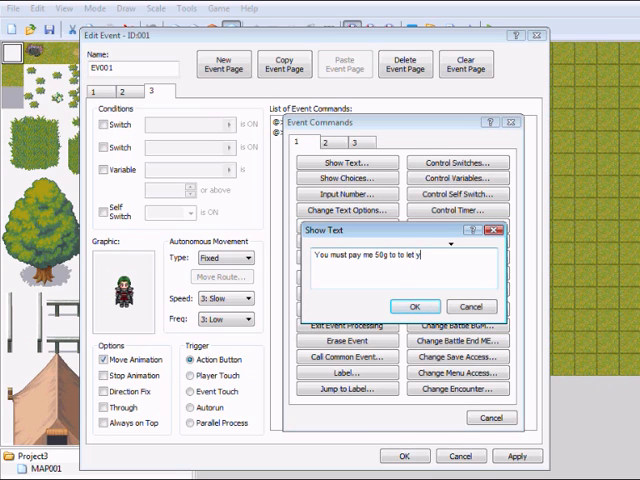
text(ou save)
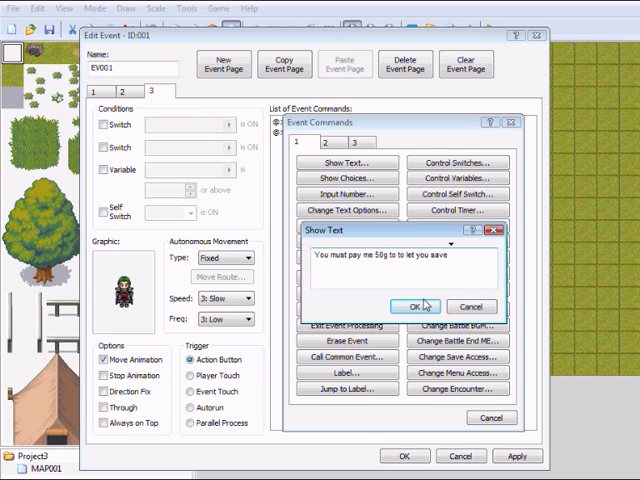
click(411, 306)
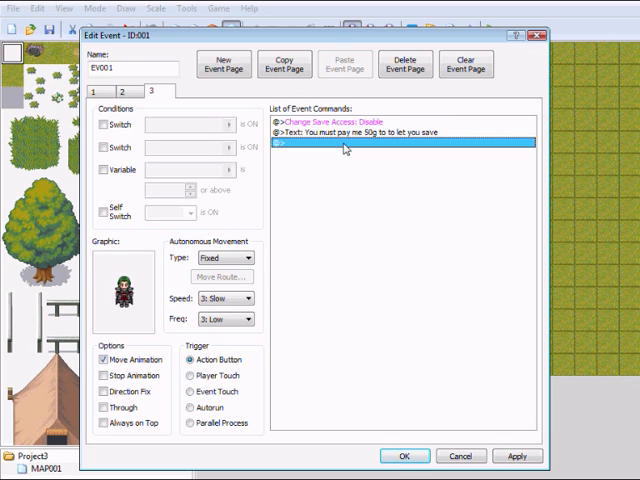
double_click(400, 156)
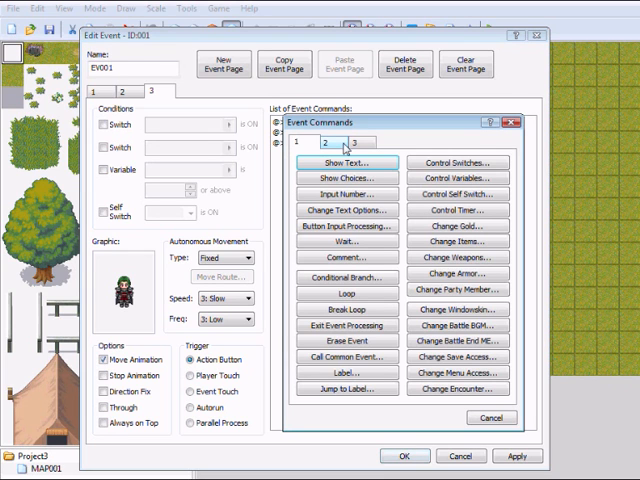
click(529, 121)
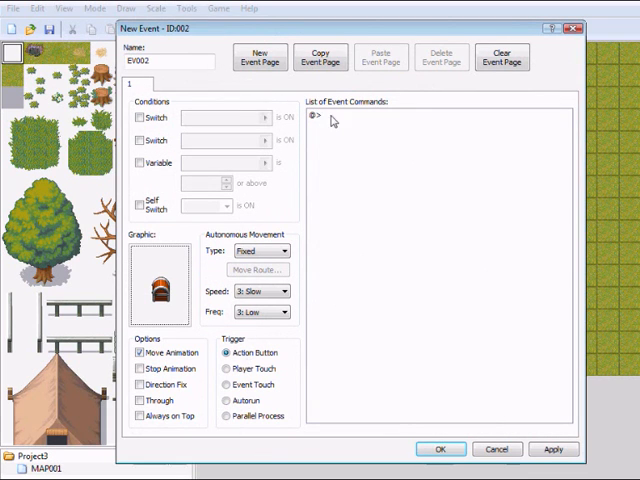
- Make 'You gained 100g' the chest event's first Show Text command
double_click(330, 120)
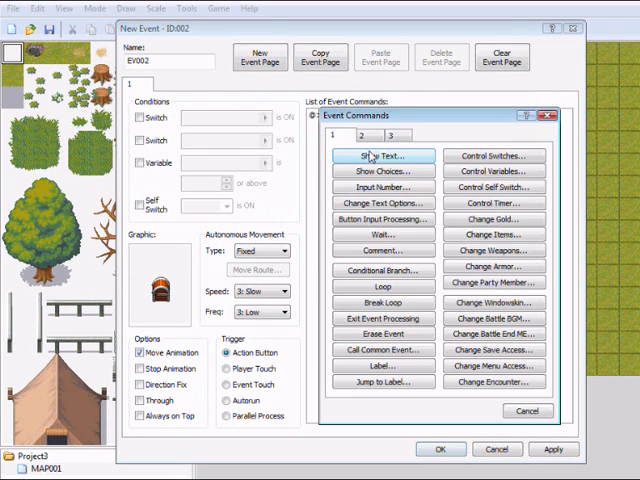
click(383, 157)
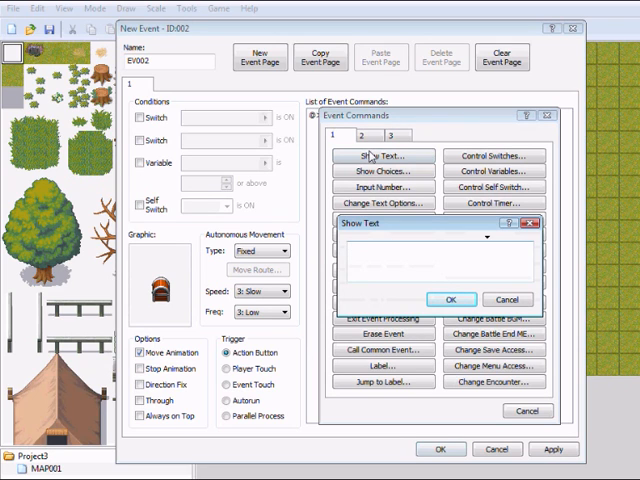
text(You gaine)
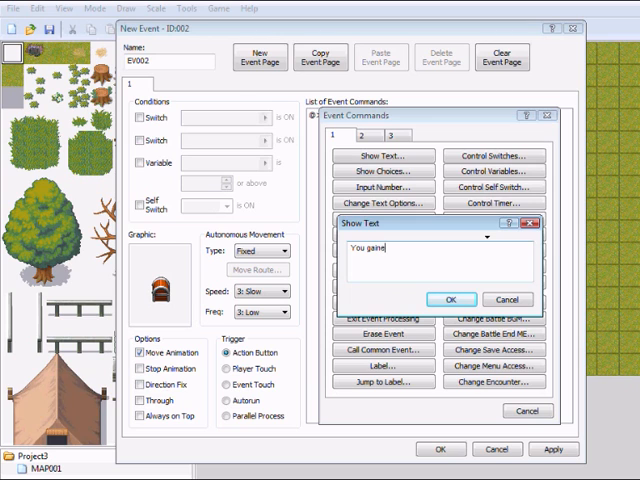
text(d)
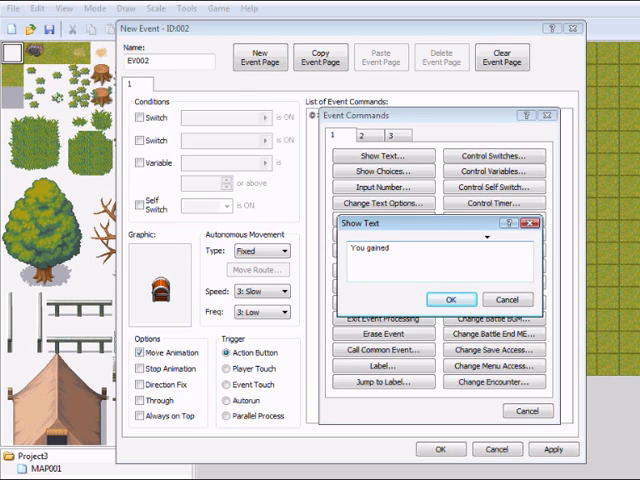
text(100g)
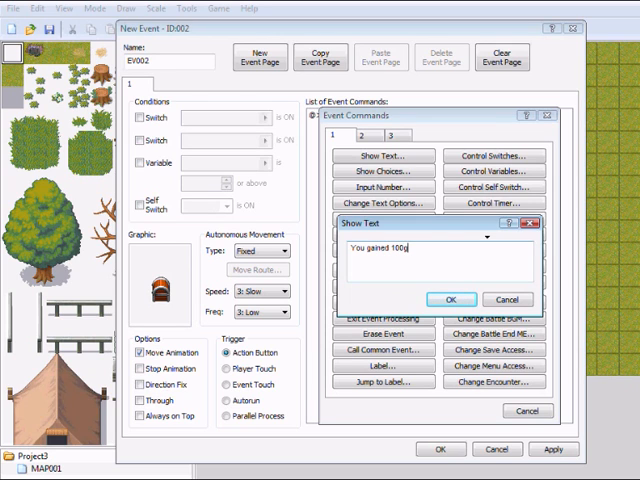
click(451, 299)
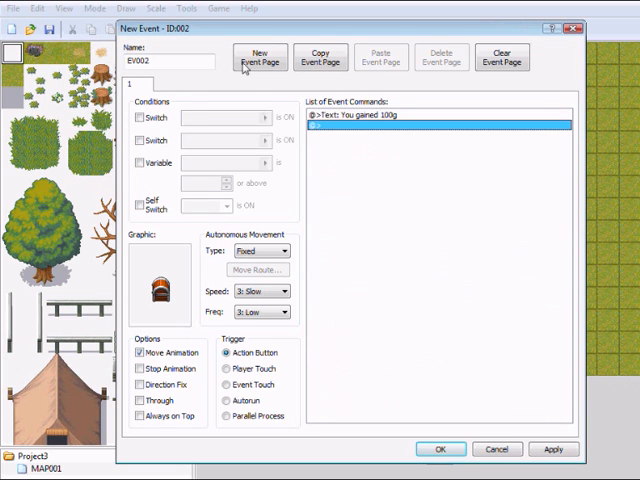
- Add a chest page using the closed chest frame from Chest03
click(159, 281)
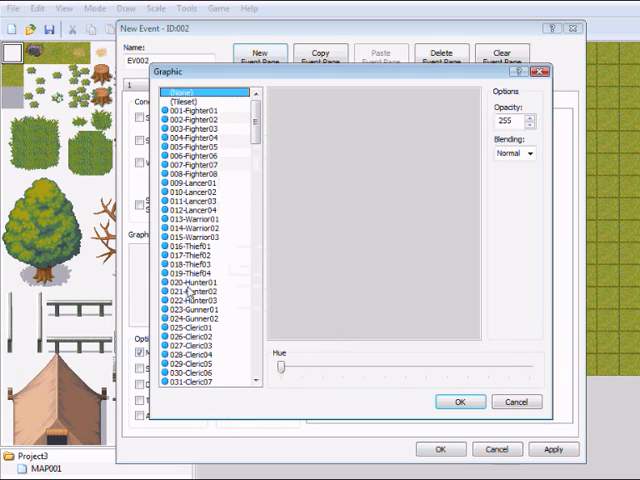
scroll(down, 3)
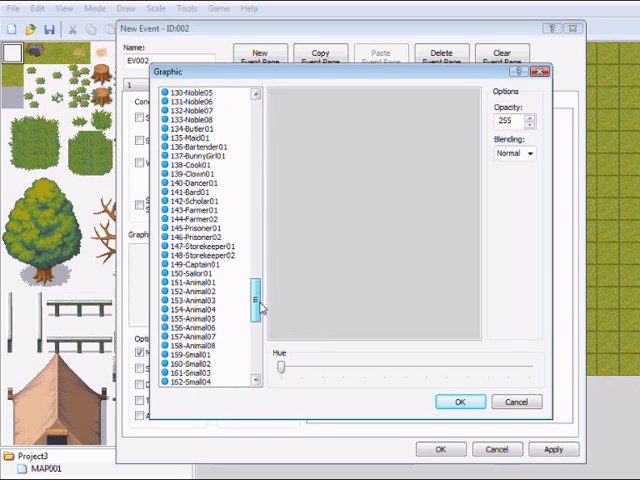
scroll(down, 3)
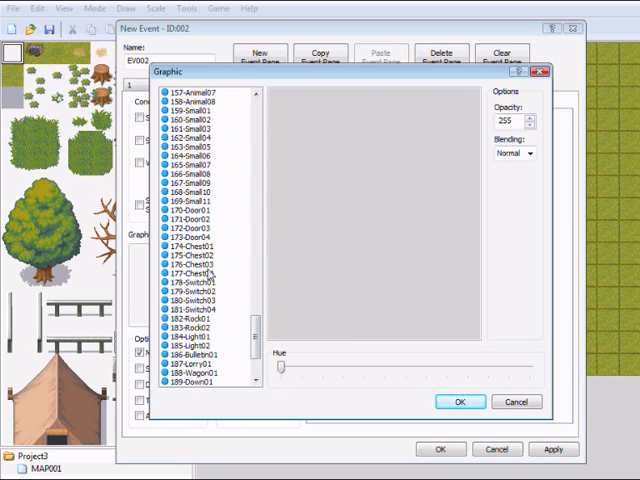
click(190, 274)
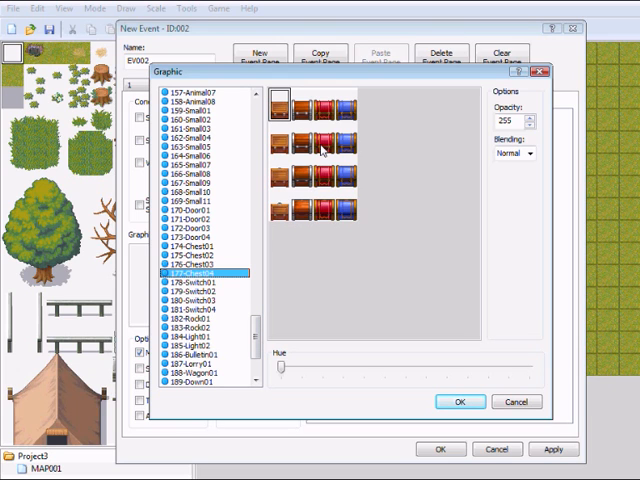
click(194, 266)
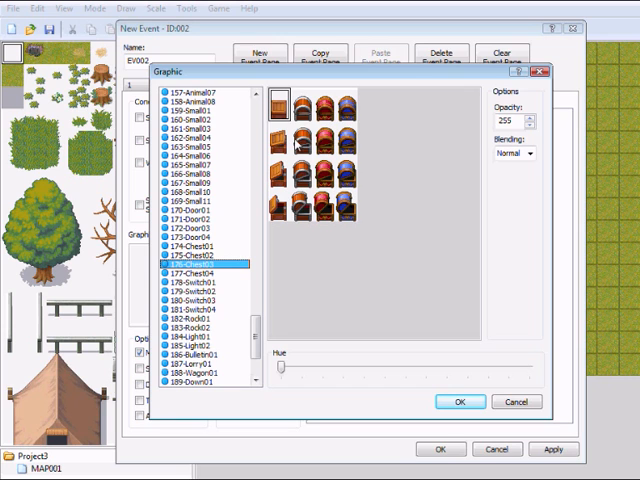
click(305, 205)
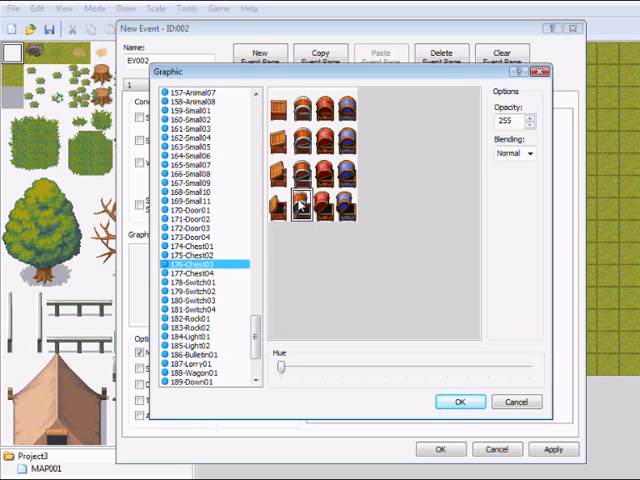
click(459, 401)
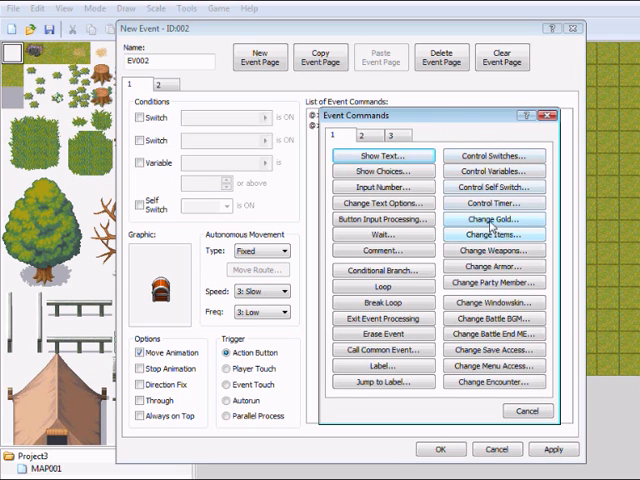
- Add a Change Gold command, entered as 50 then raised to 100 gold
click(492, 219)
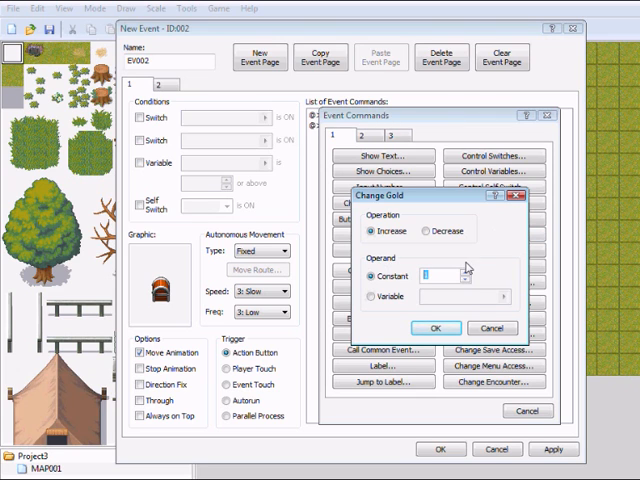
text(50)
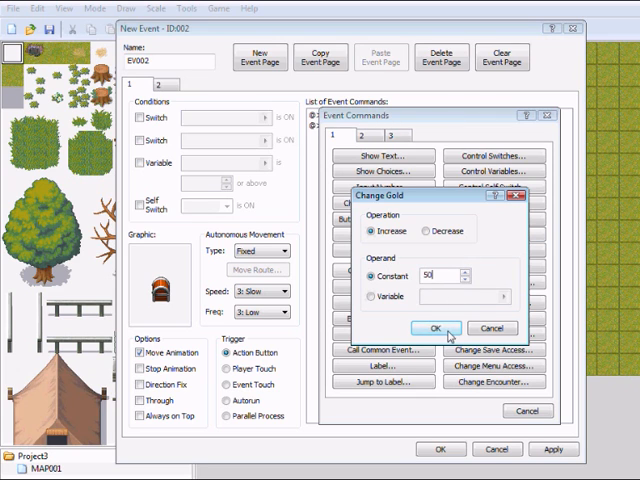
click(437, 327)
text(100)
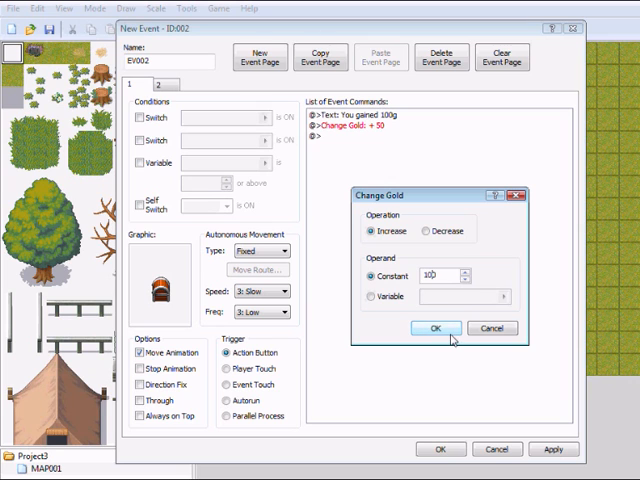
click(435, 328)
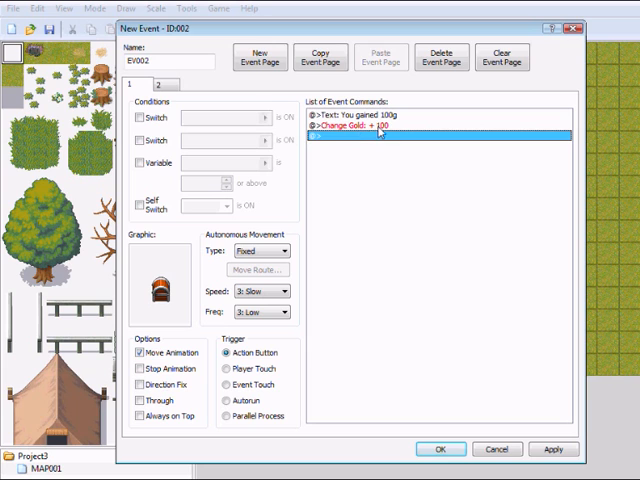
mouse_move(282, 216)
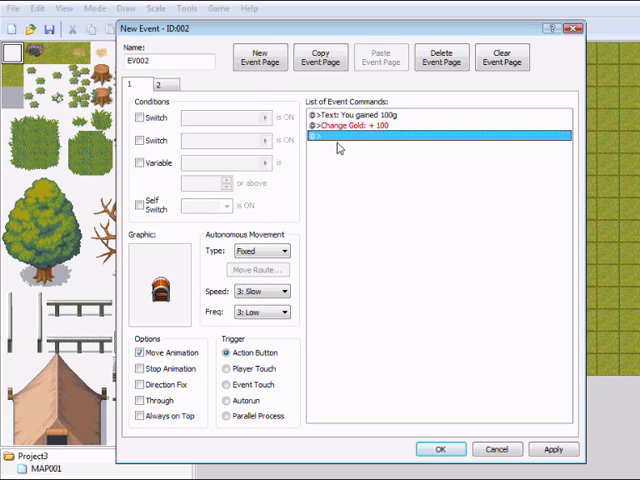
mouse_move(345, 162)
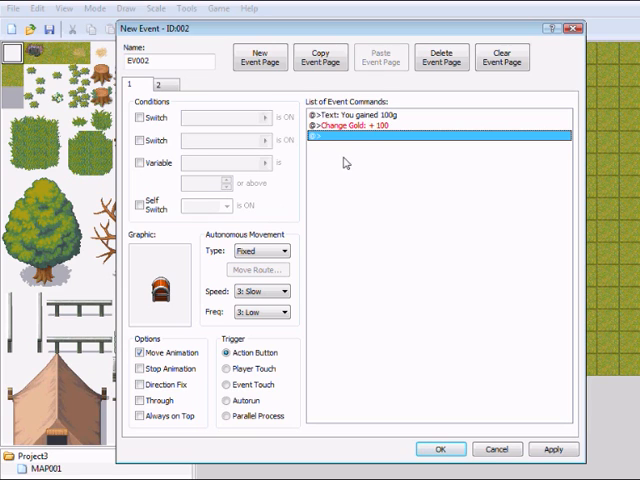
mouse_move(345, 155)
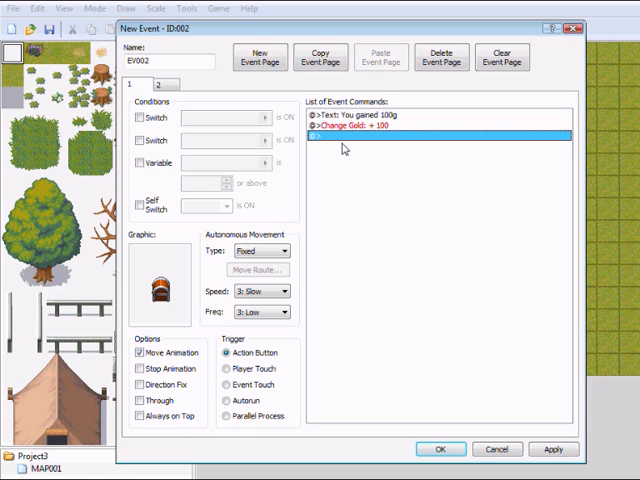
mouse_move(388, 147)
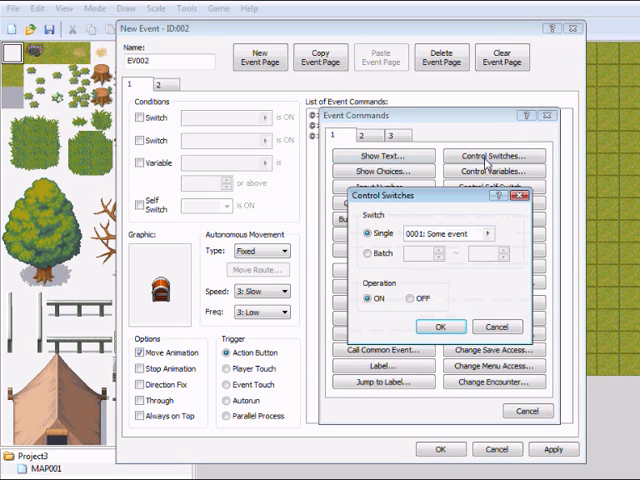
- Name switch 0003 'the chest is opened' and select it for the Control Switches command
click(488, 232)
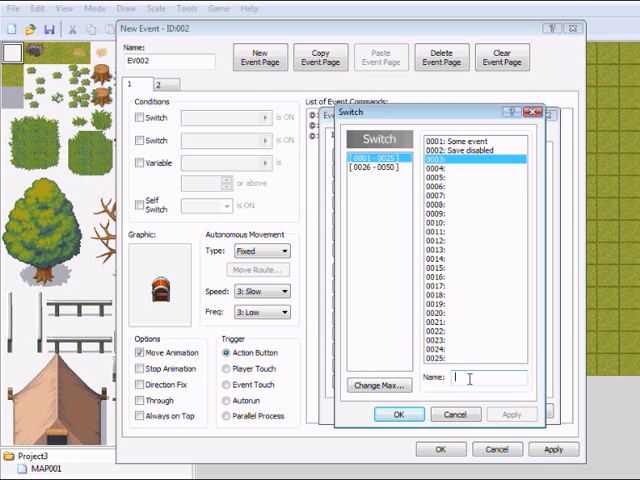
text(the chest)
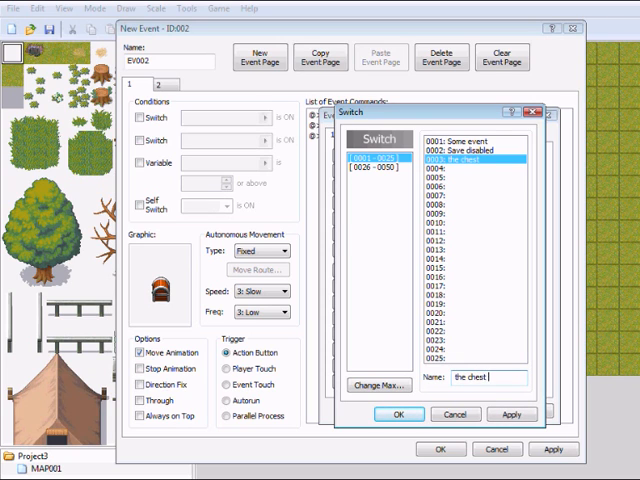
text(is opened)
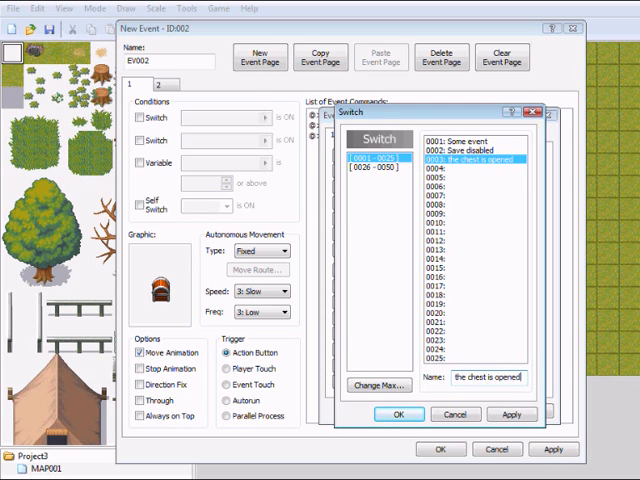
click(399, 414)
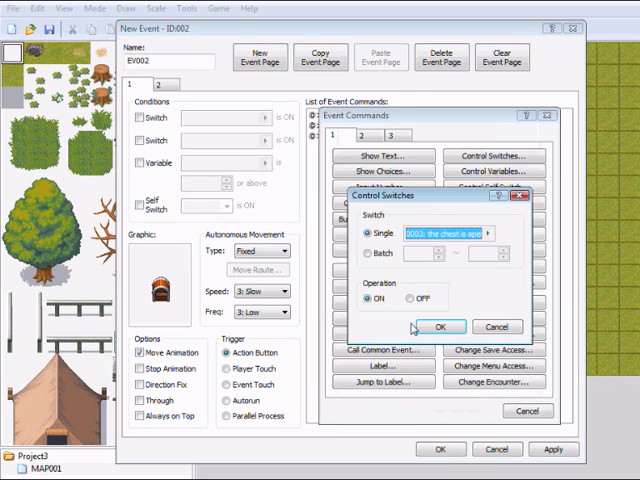
- Add the switch-on command, then make chest page 2 conditional on switch 0003
click(438, 326)
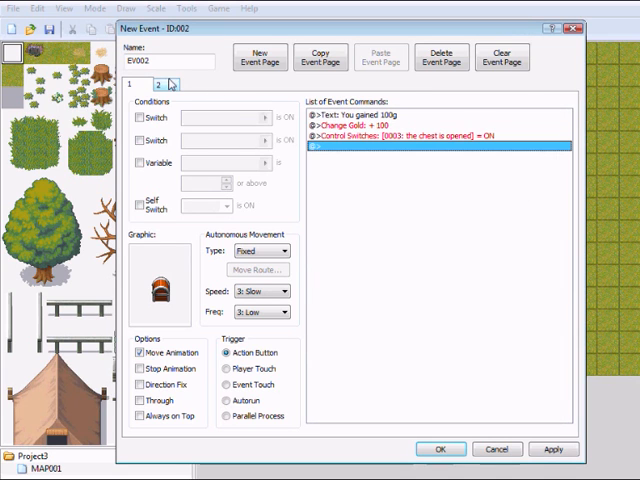
click(155, 84)
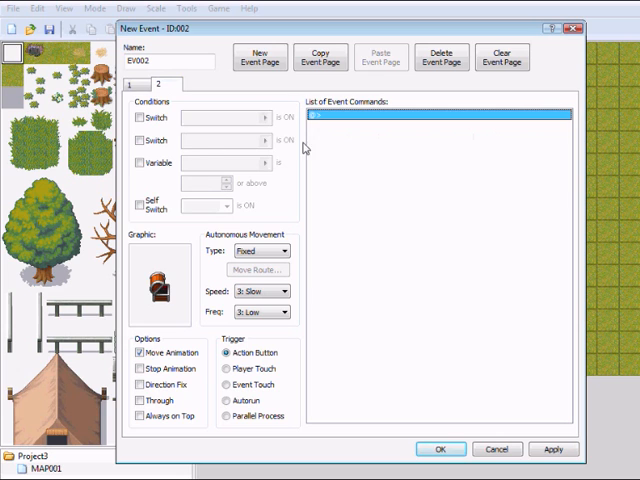
click(135, 117)
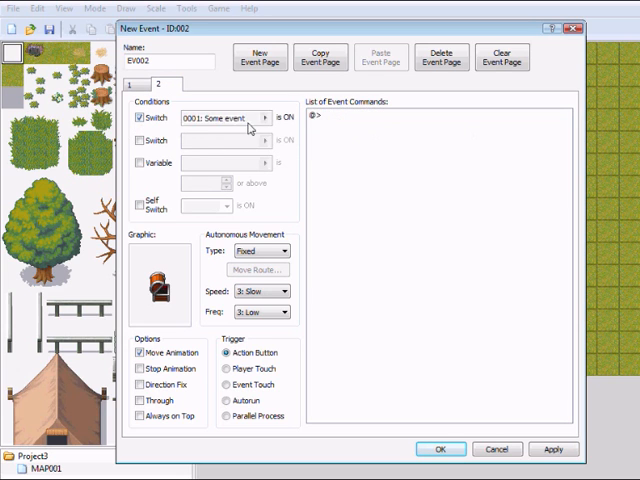
click(262, 117)
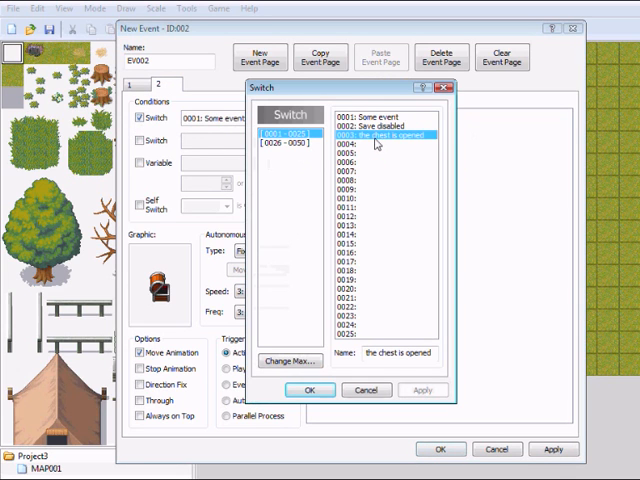
click(308, 390)
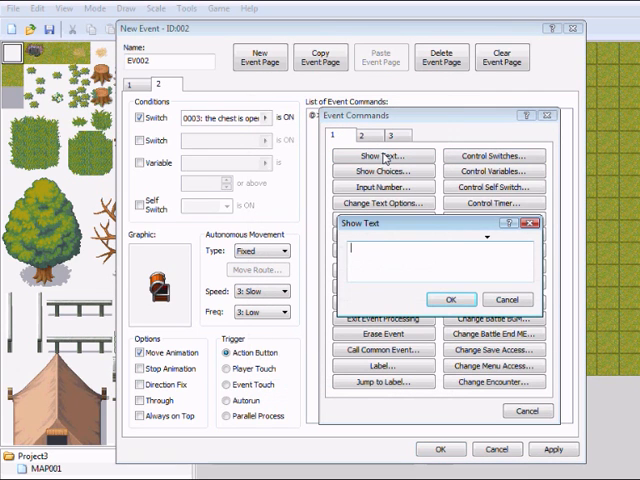
- Add page 2 message 'You already have claimed this chest'
text(You already have claimed this c)
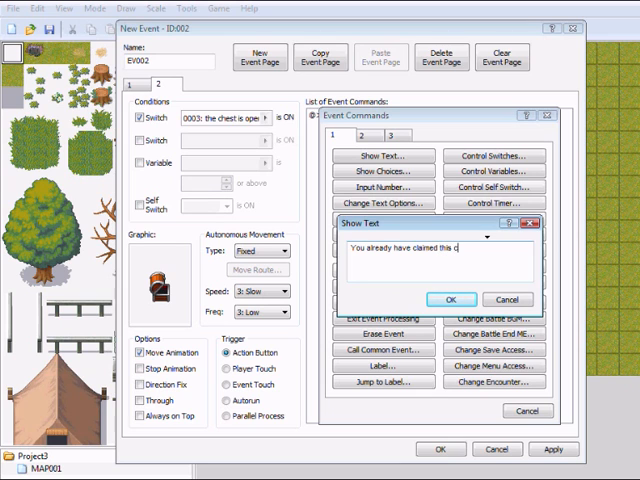
text(hest)
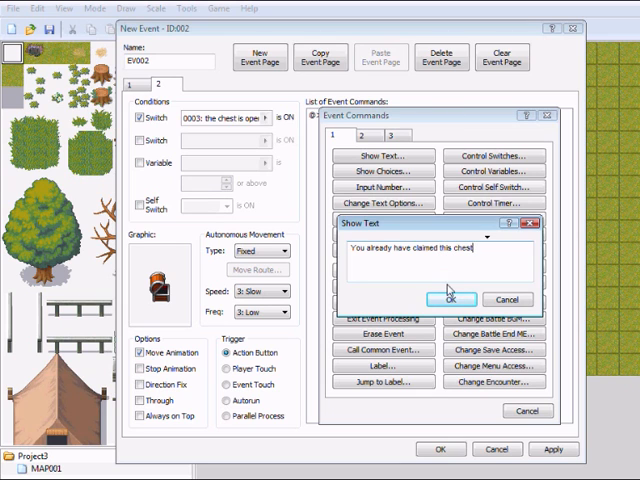
click(436, 298)
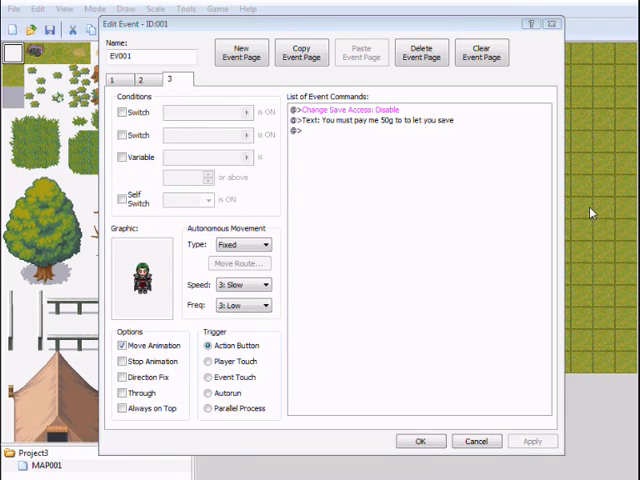
mouse_move(515, 251)
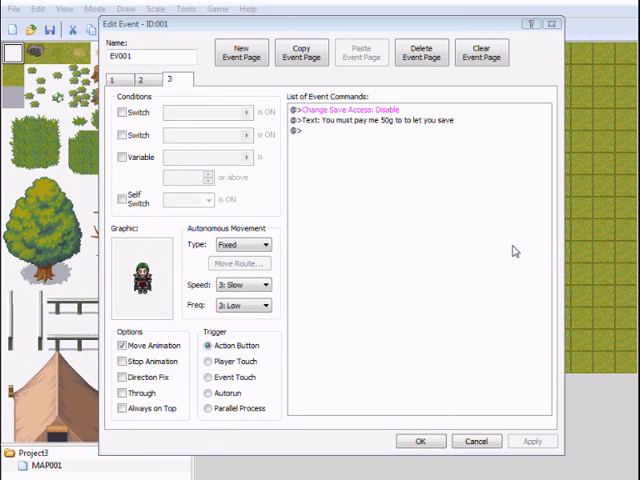
mouse_move(327, 139)
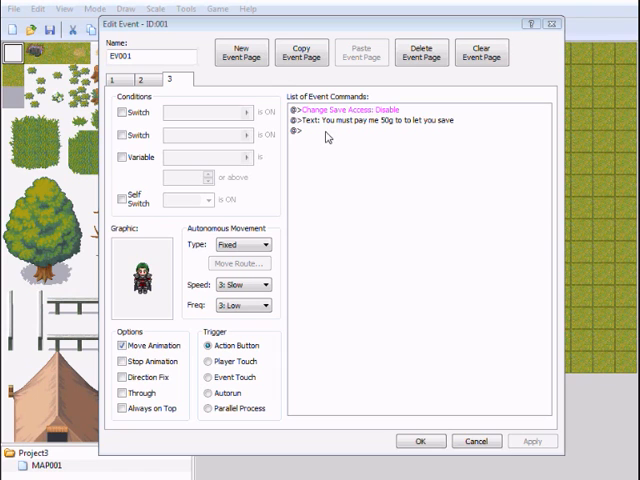
- Insert a Conditional Branch checking the party has 50 gold or more
double_click(300, 131)
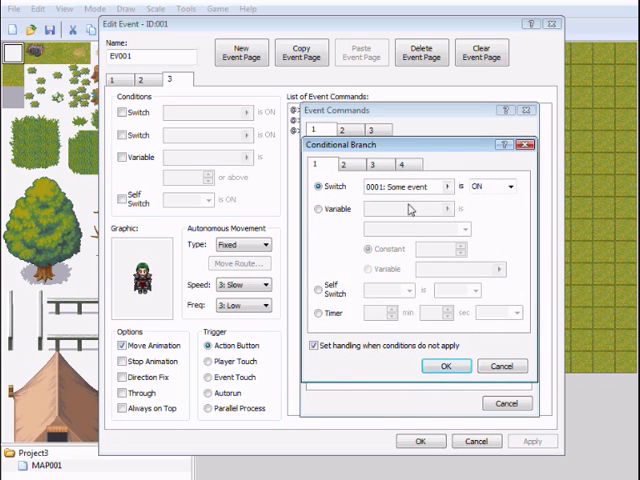
click(408, 163)
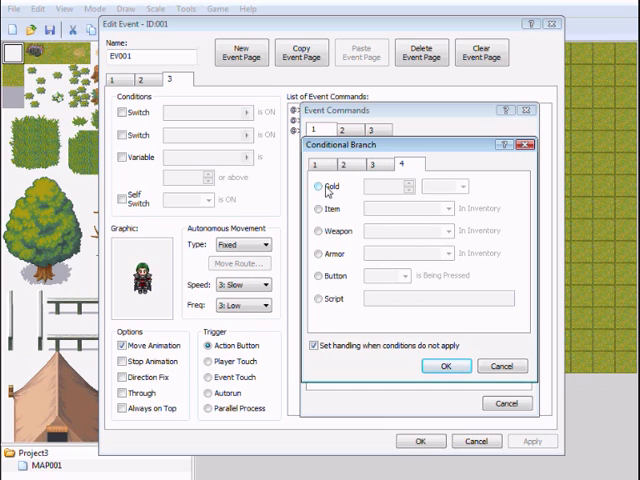
click(318, 187)
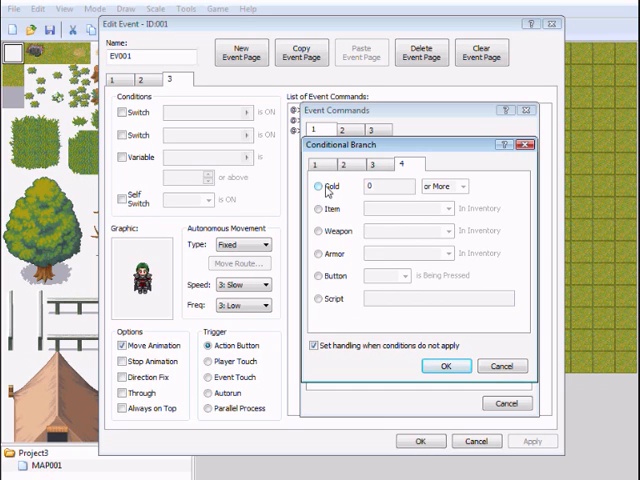
click(322, 186)
text(50)
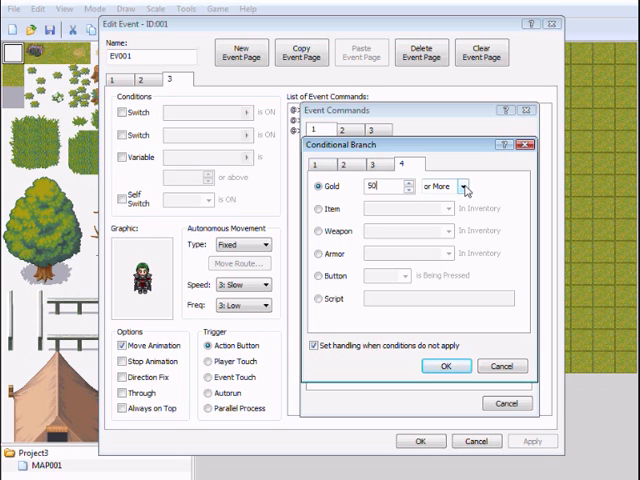
click(464, 187)
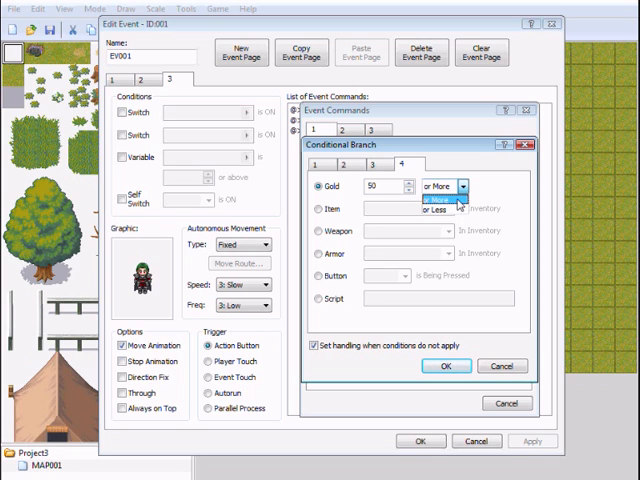
click(440, 186)
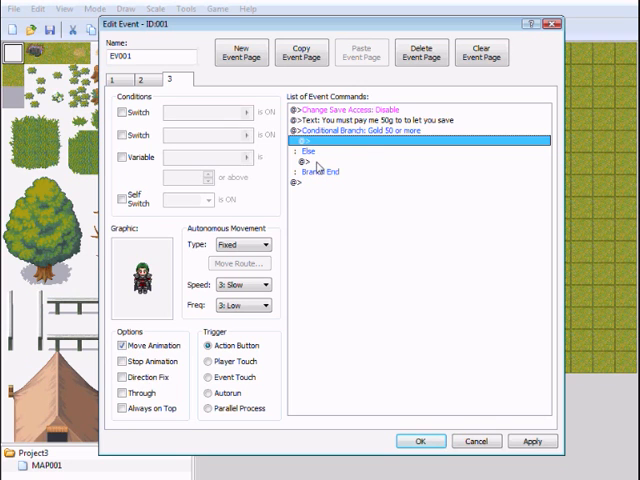
- Add the Else message 'You havent got enough money'
double_click(400, 143)
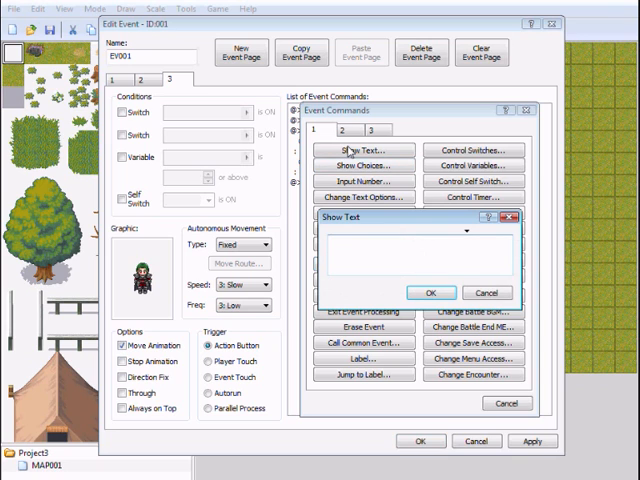
text(You have)
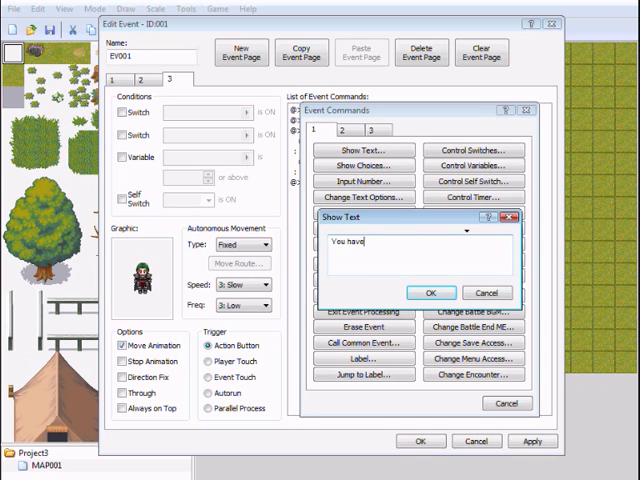
text(nt got a)
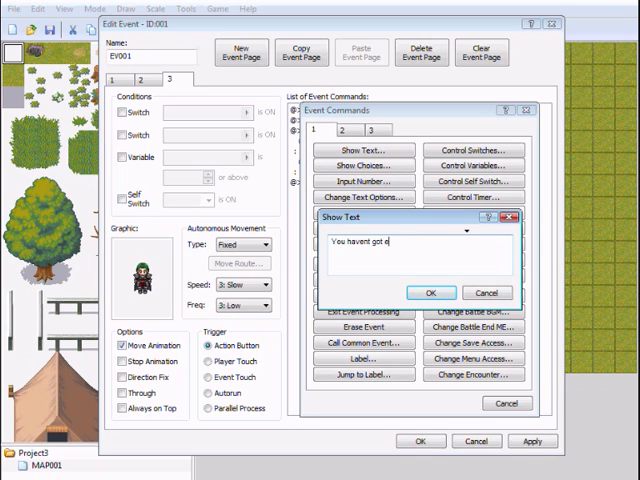
text(nough mon)
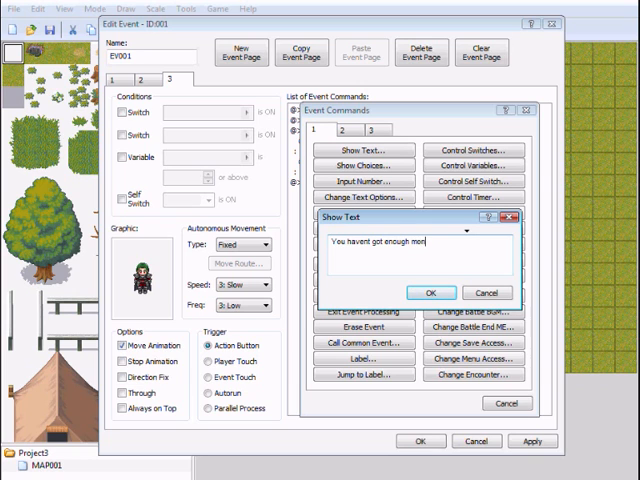
click(431, 292)
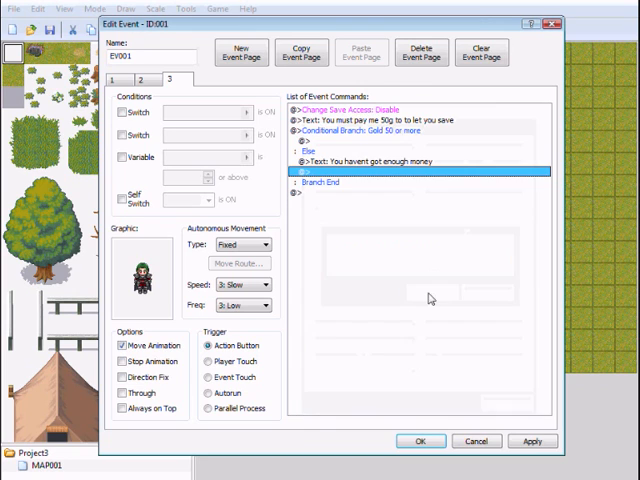
mouse_move(338, 145)
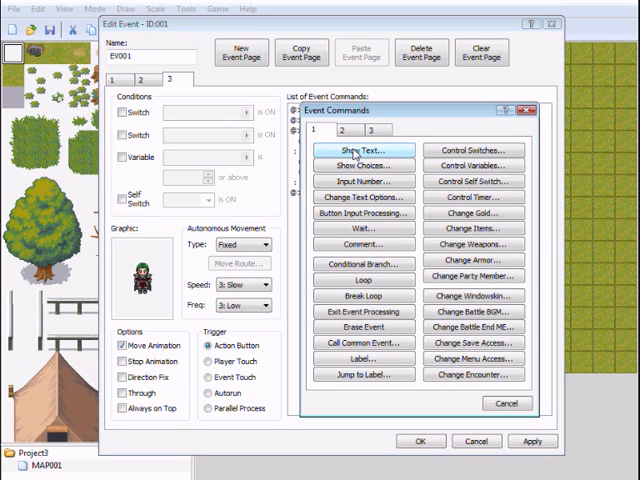
- In the gold branch, show 'Ok save is enabled again' and enable save access
click(363, 149)
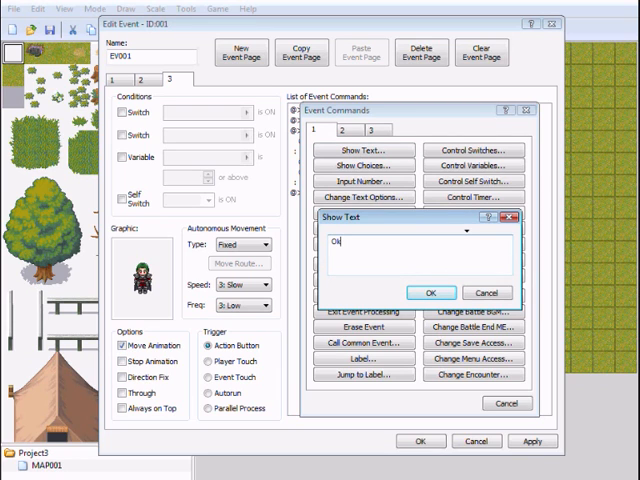
text(save)
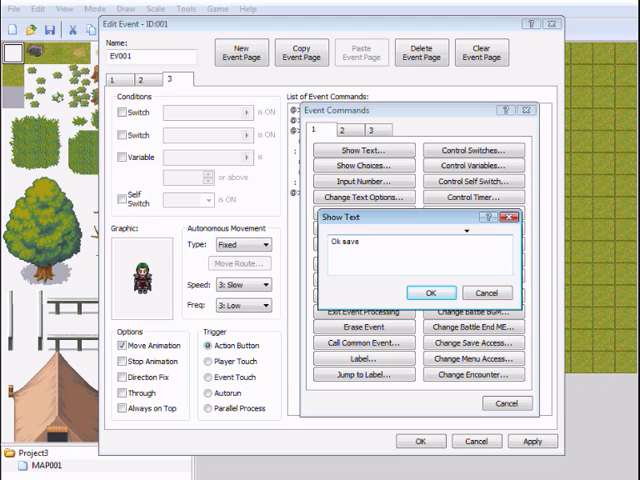
text(is)
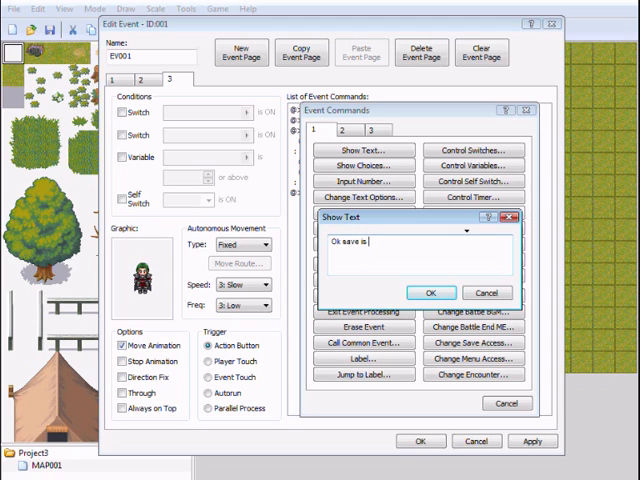
text(enabled aga)
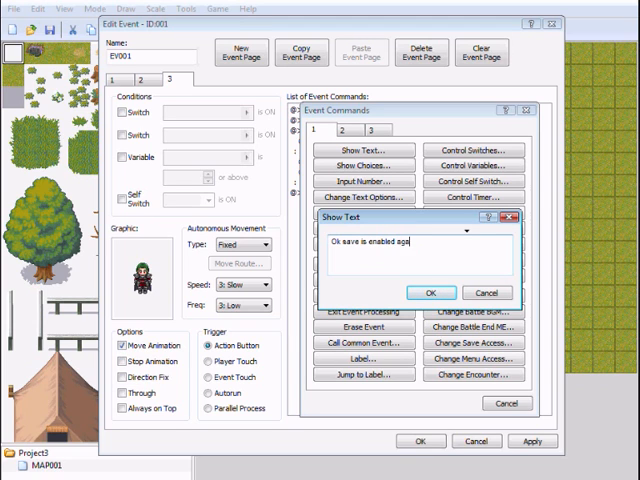
click(430, 293)
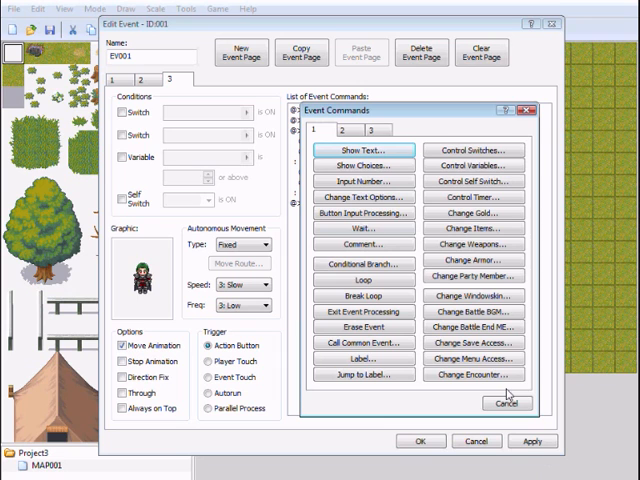
click(474, 342)
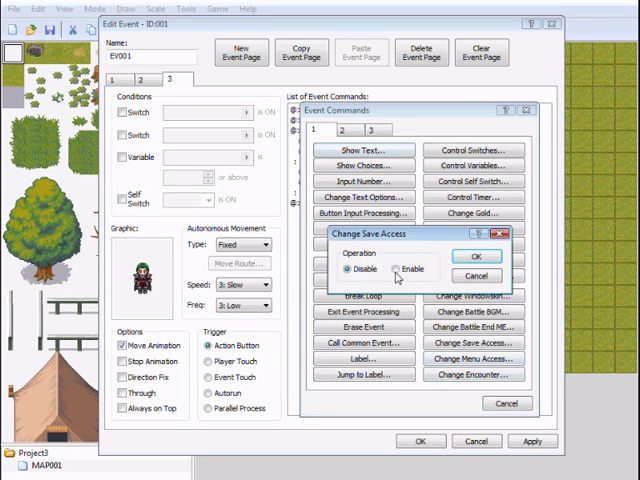
click(482, 257)
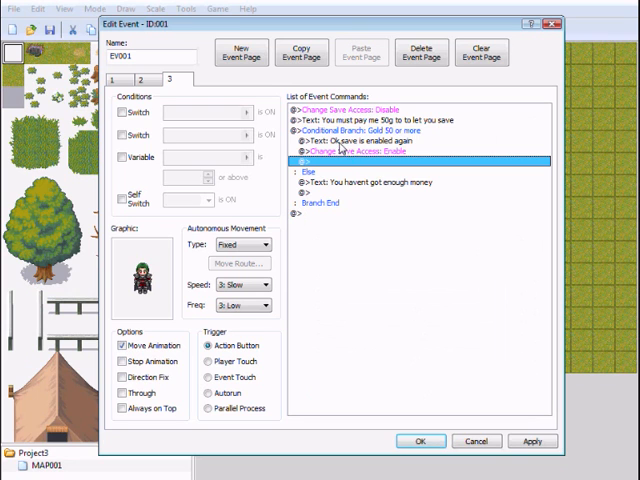
- Add a Change Gold command decreasing the party's gold by a constant 50
double_click(400, 161)
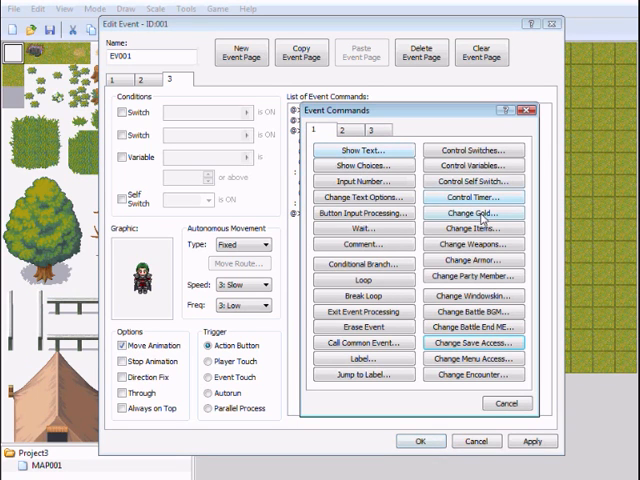
click(472, 213)
text(50)
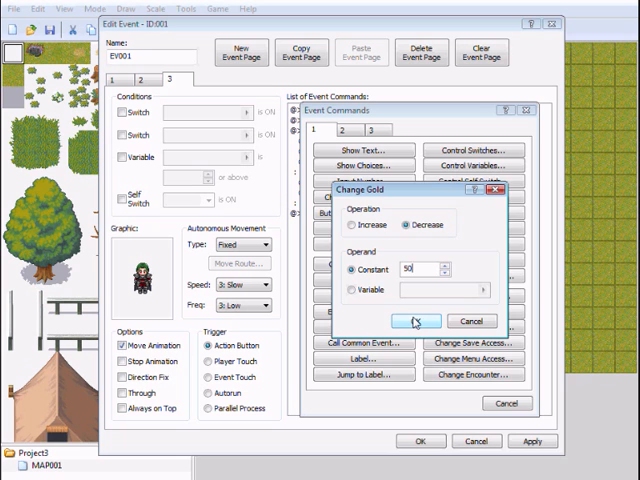
click(414, 321)
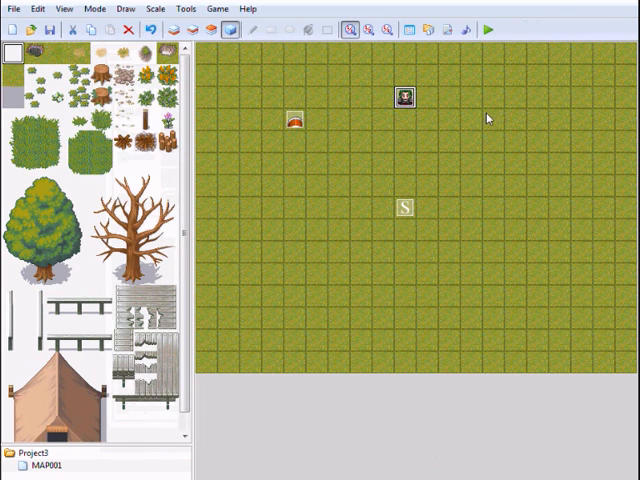
- Playtest the game and open the save-file screen from the in-game menu
click(503, 28)
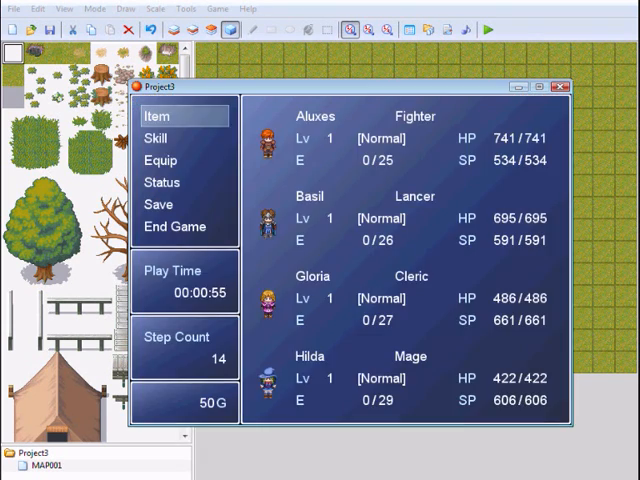
click(161, 204)
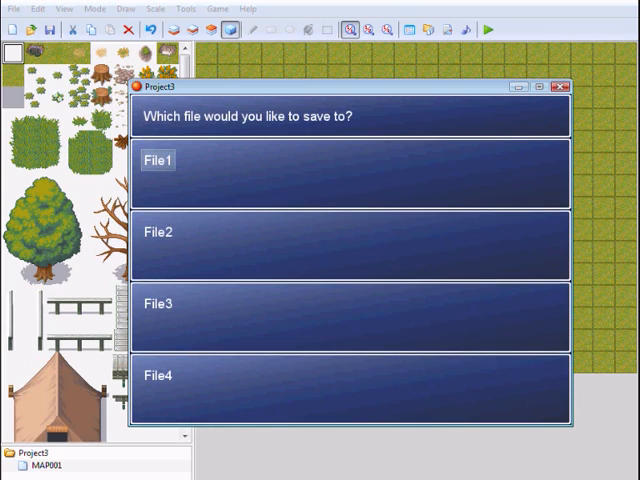